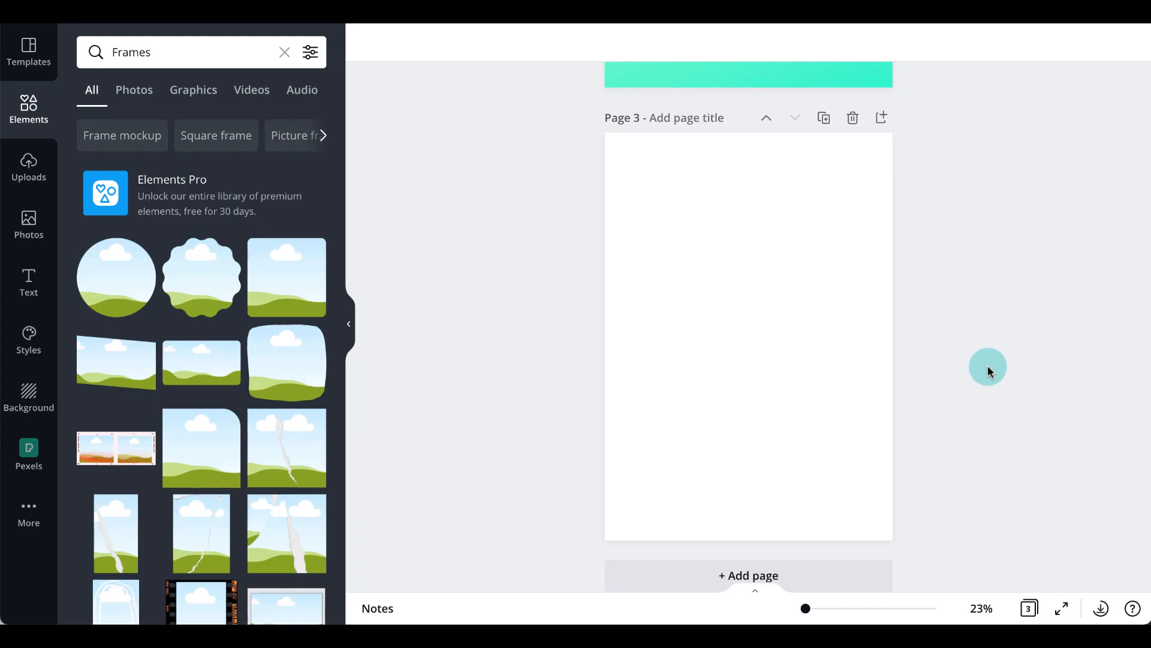
Step: Add a circle photo frame from the Frames results to the middle of page 3
click(851, 236)
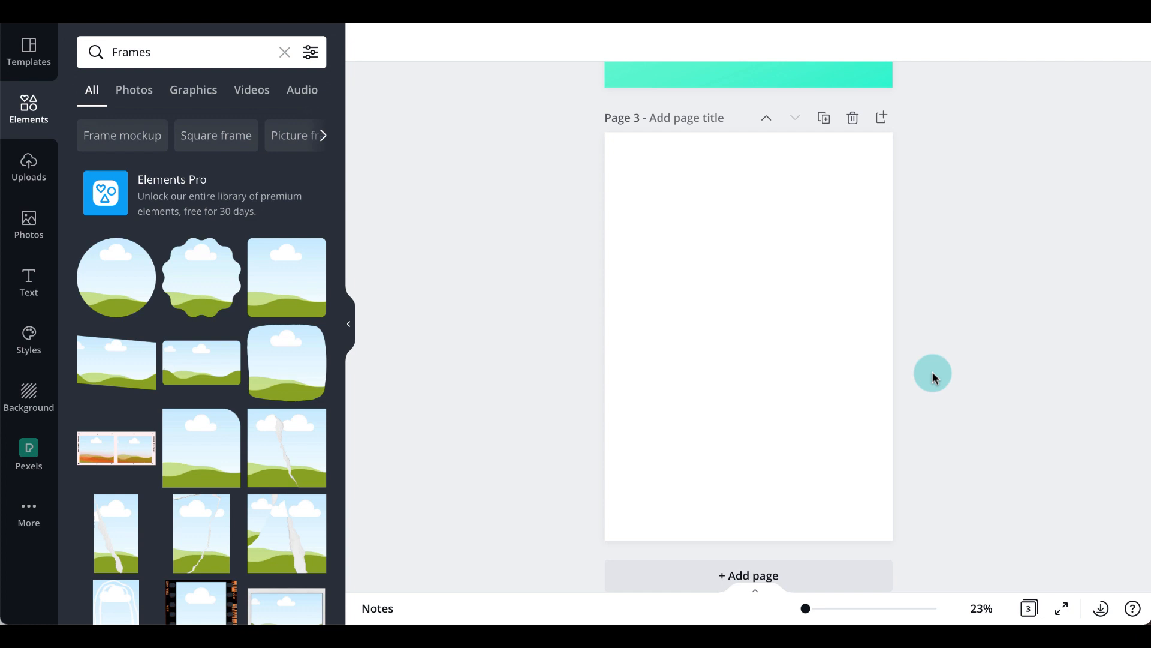
mouse_move(28, 150)
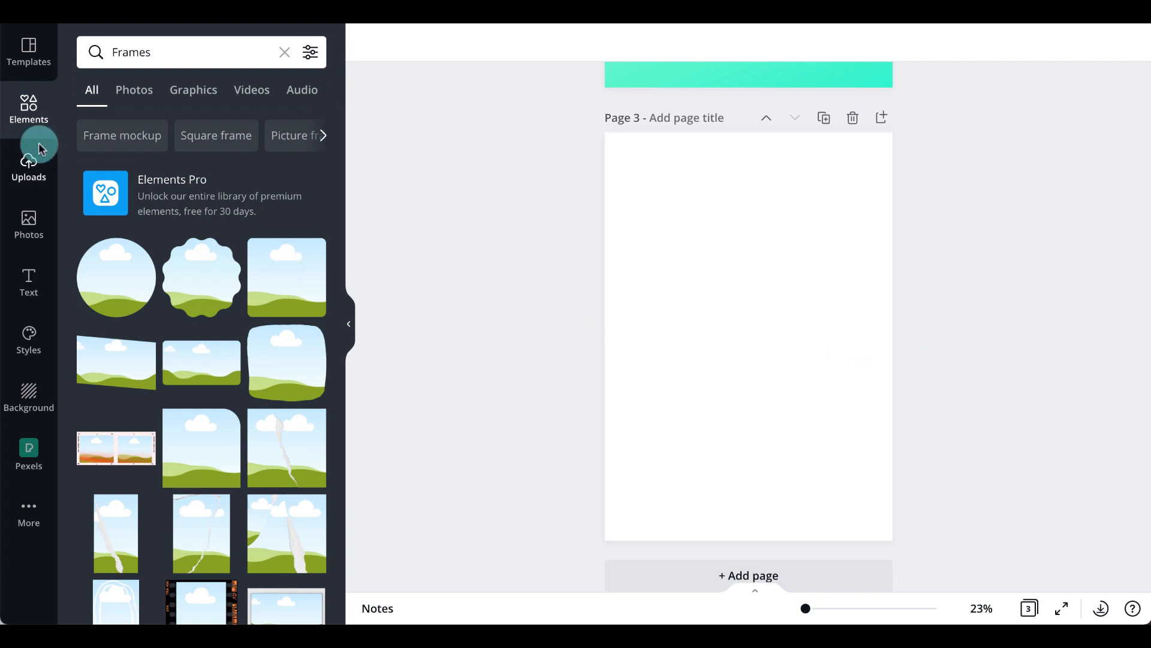
mouse_move(165, 314)
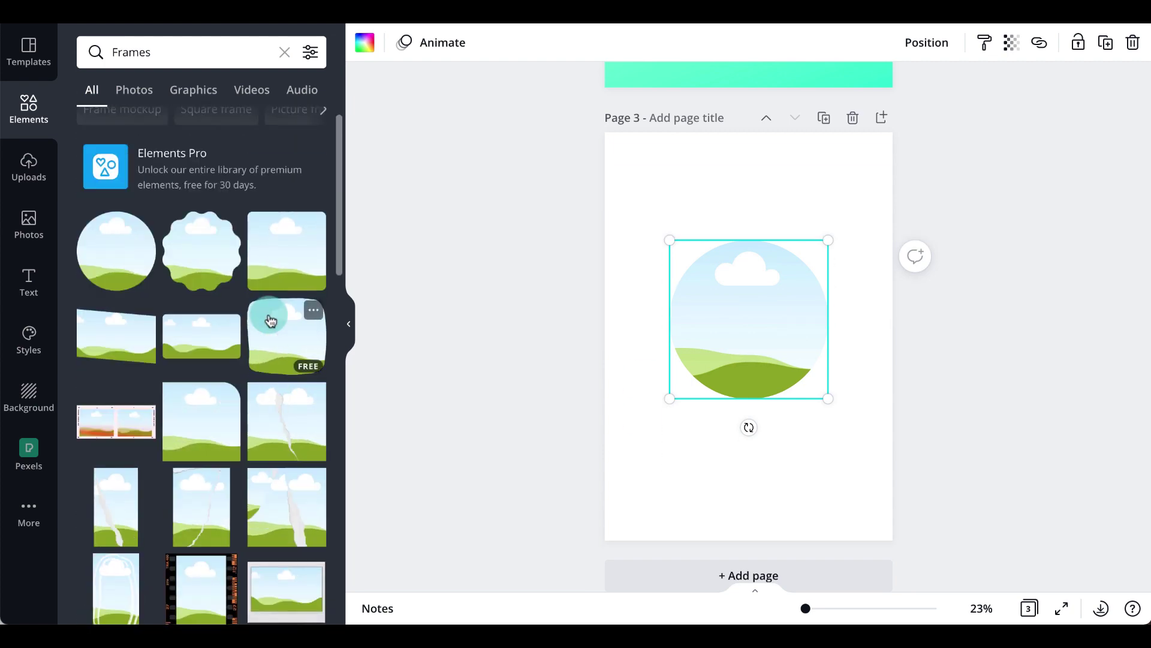
scroll(down, 3)
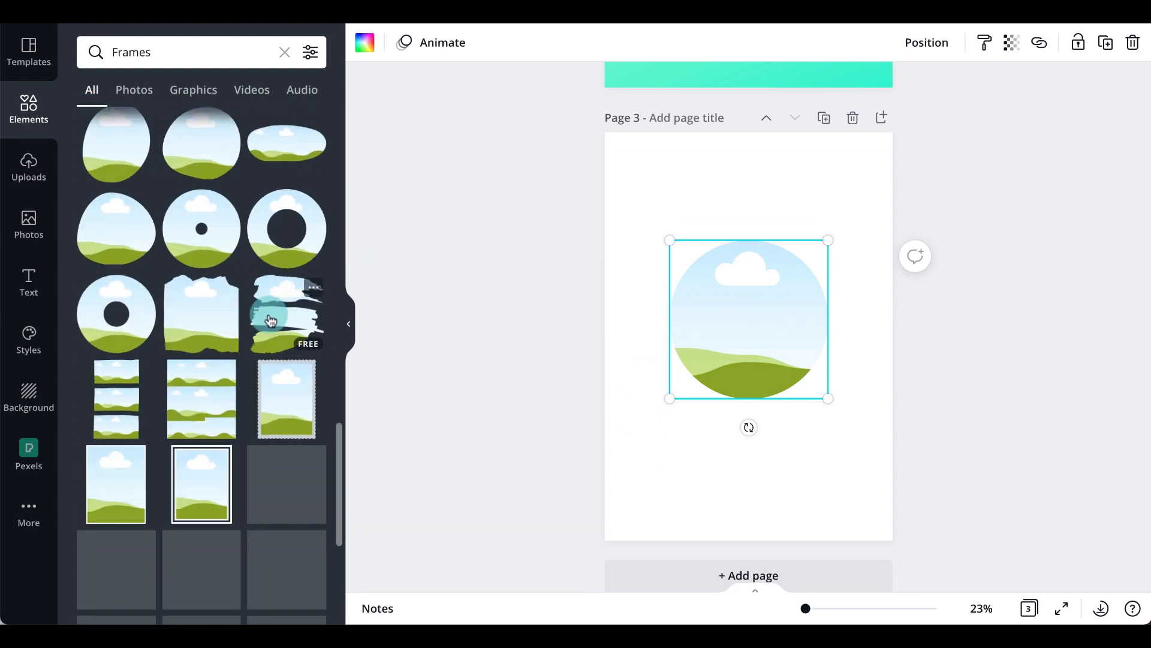
scroll(down, 3)
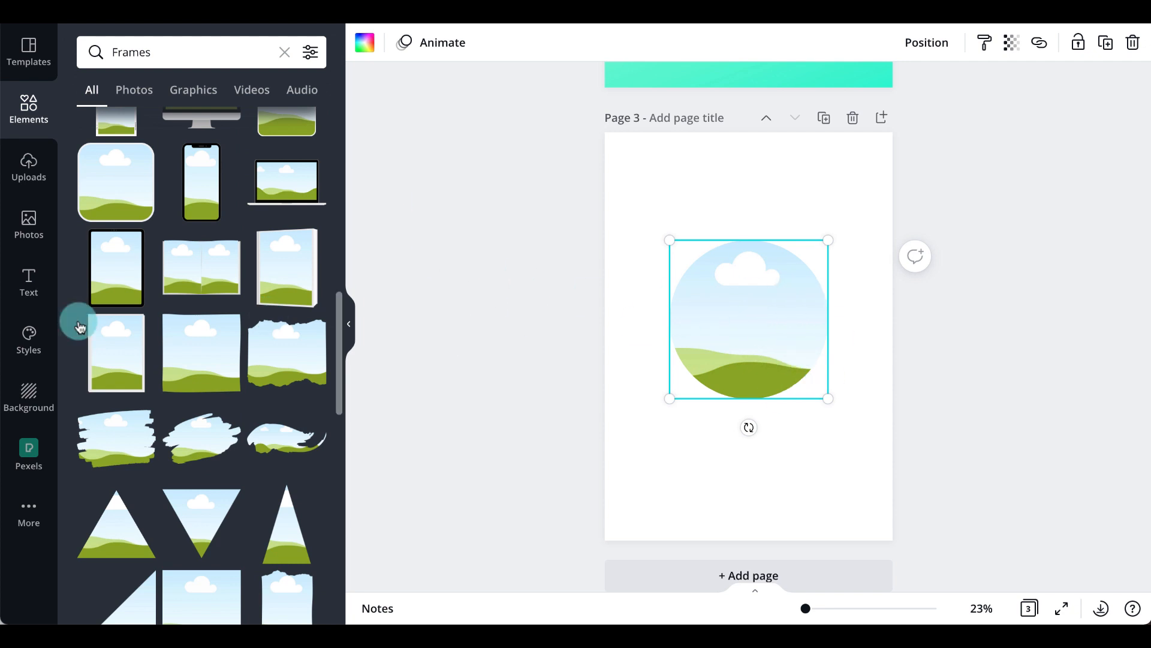
Step: Search Pexels photos for 'CORGI' to get a corgi image for the frame
click(28, 221)
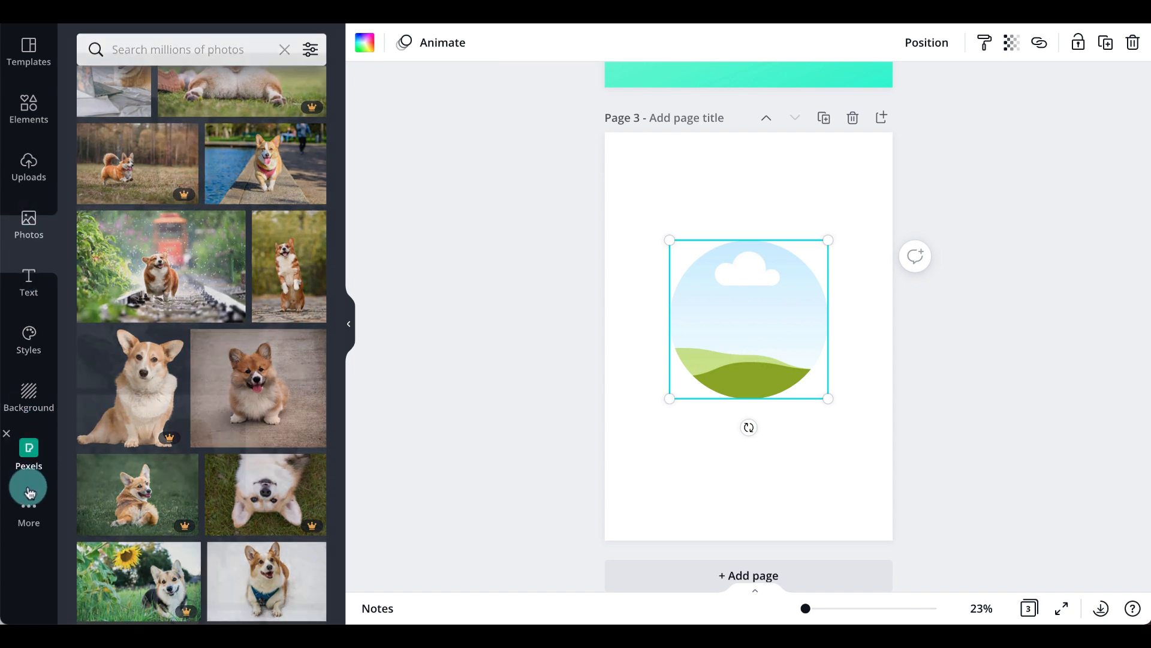
click(28, 492)
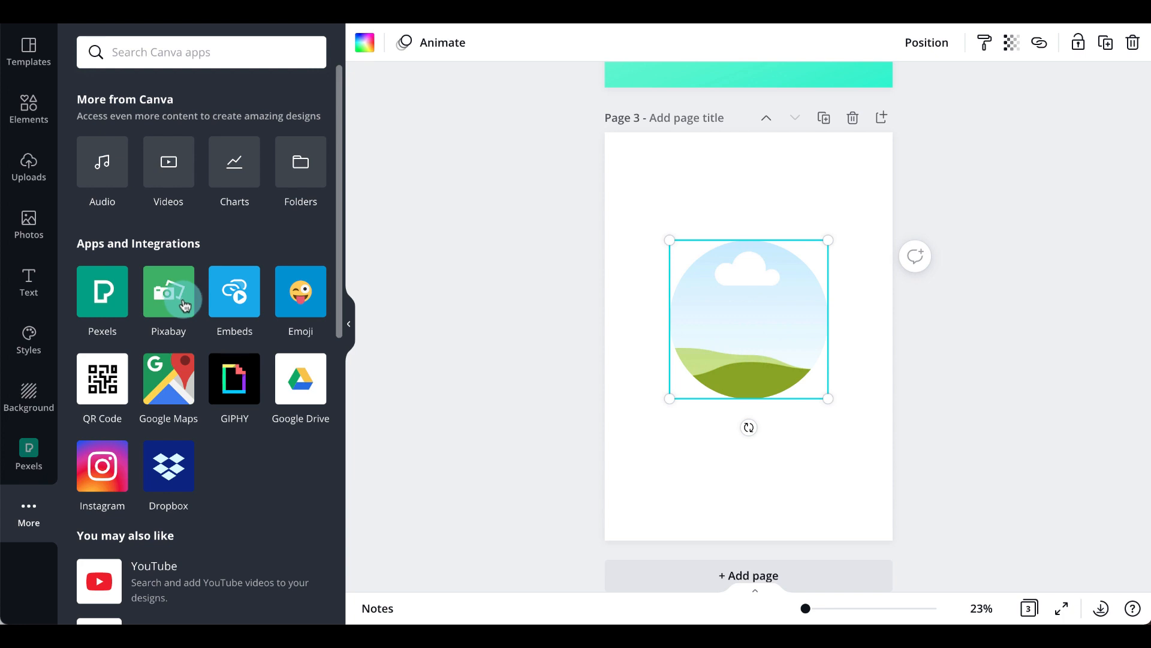
text(CORGI)
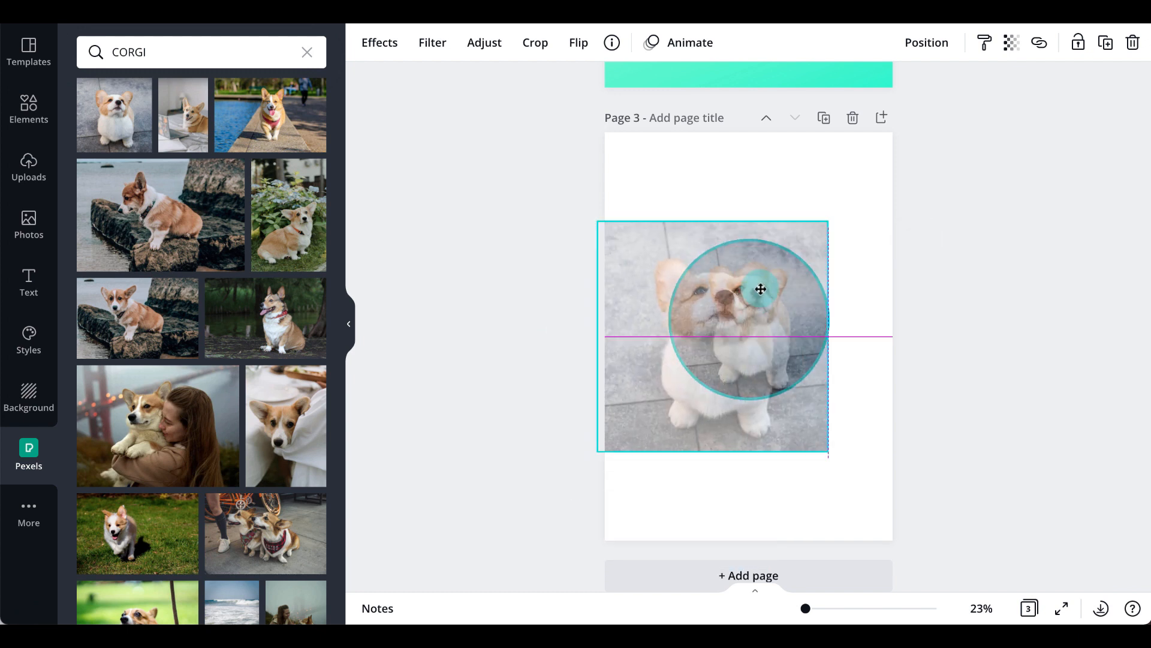
Step: Fill the circle frame with the upward-looking corgi photo and select the frame
click(875, 311)
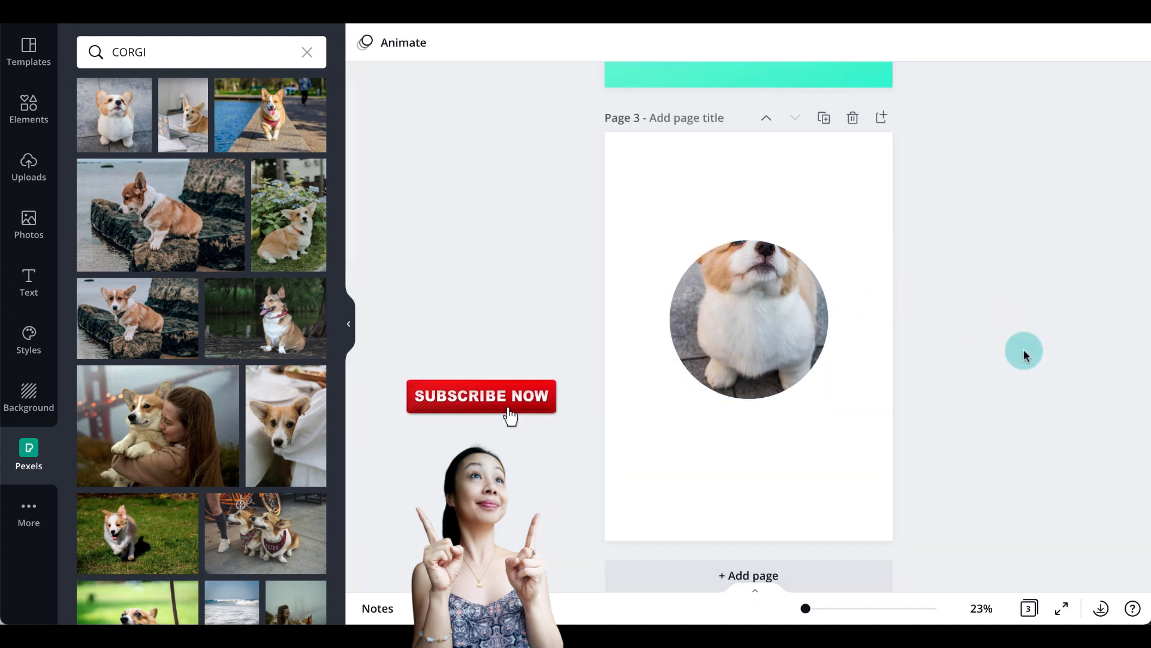
click(748, 319)
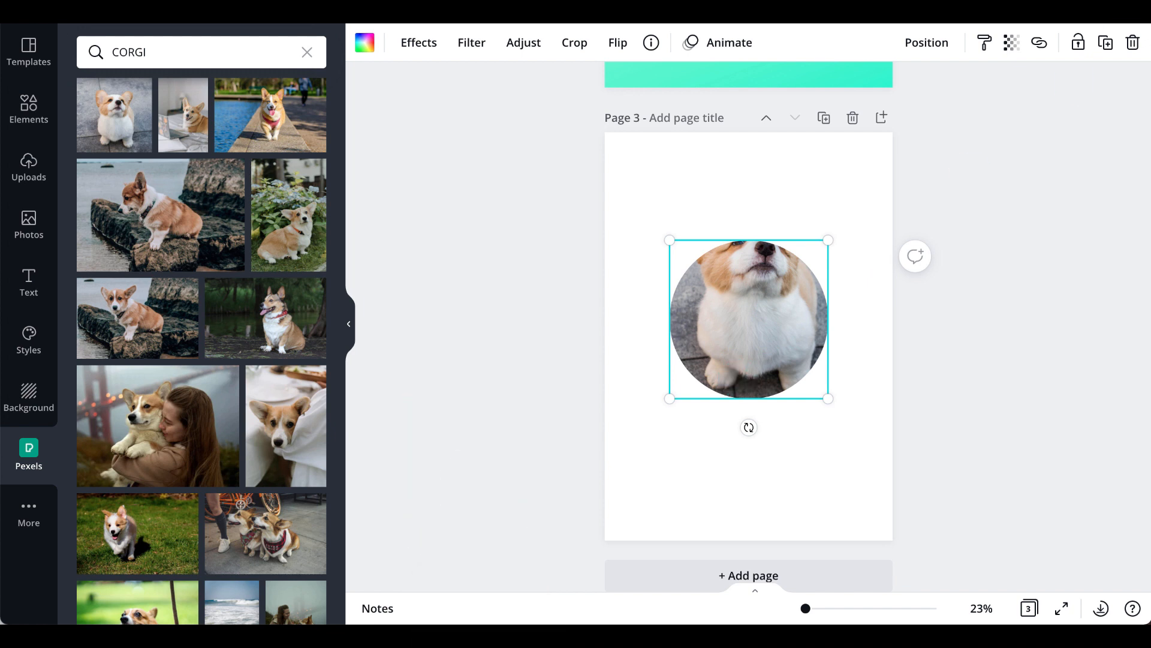
Step: Lock the corgi-filled circle frame, then go to the uploaded images
click(1080, 43)
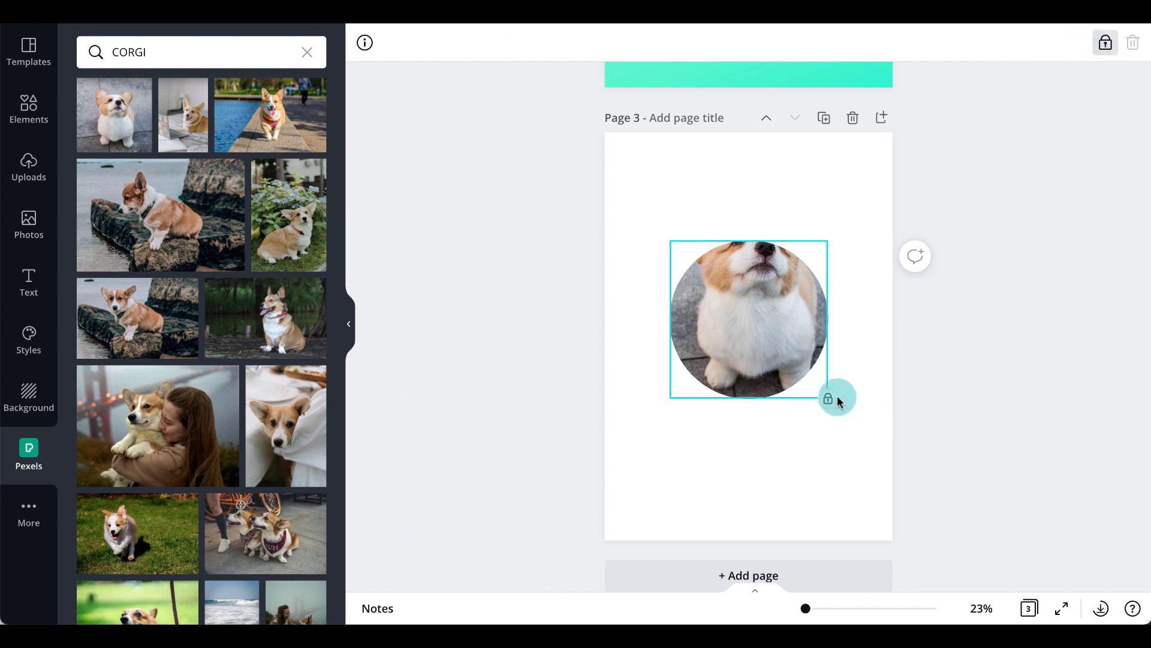
mouse_move(830, 403)
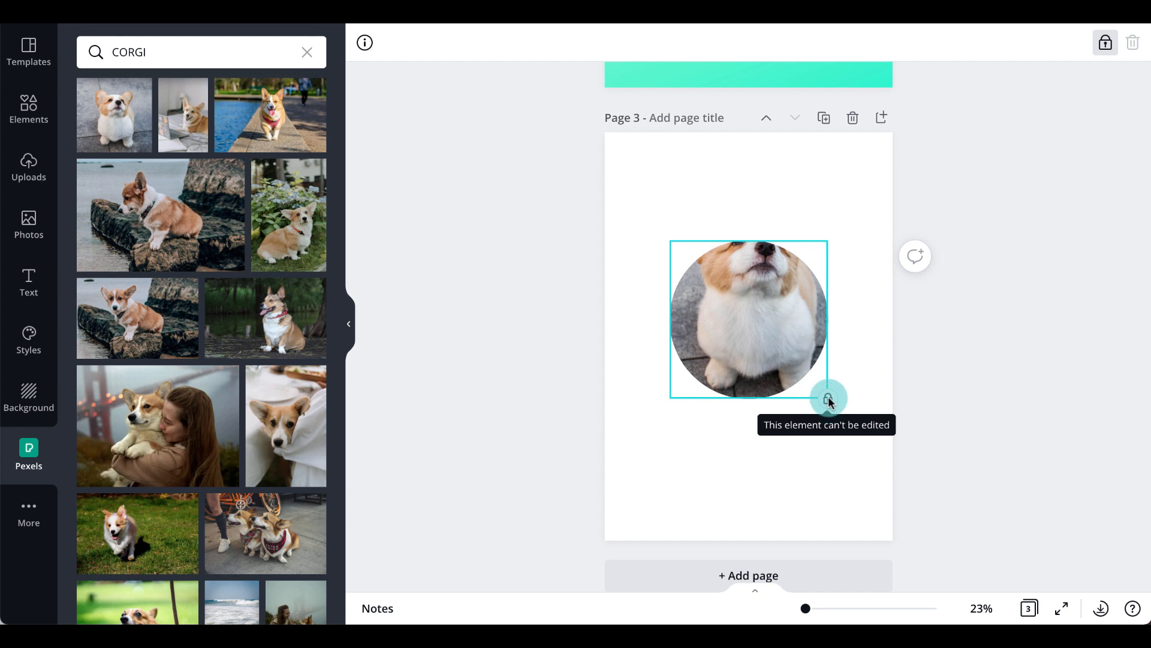
mouse_move(866, 342)
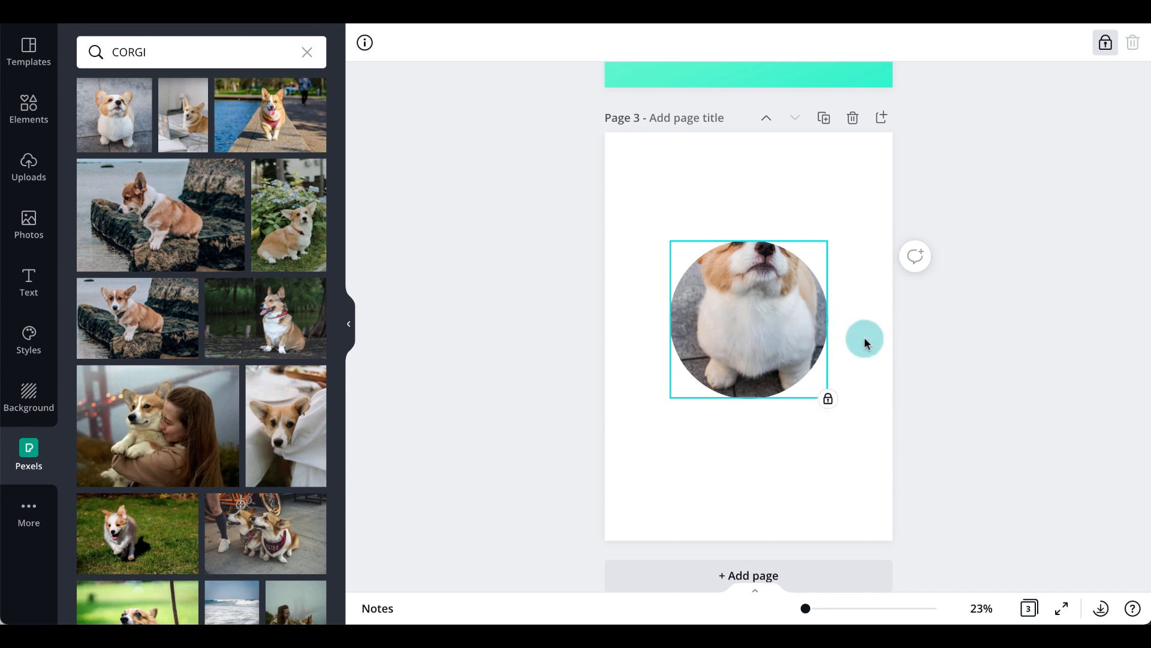
mouse_move(587, 273)
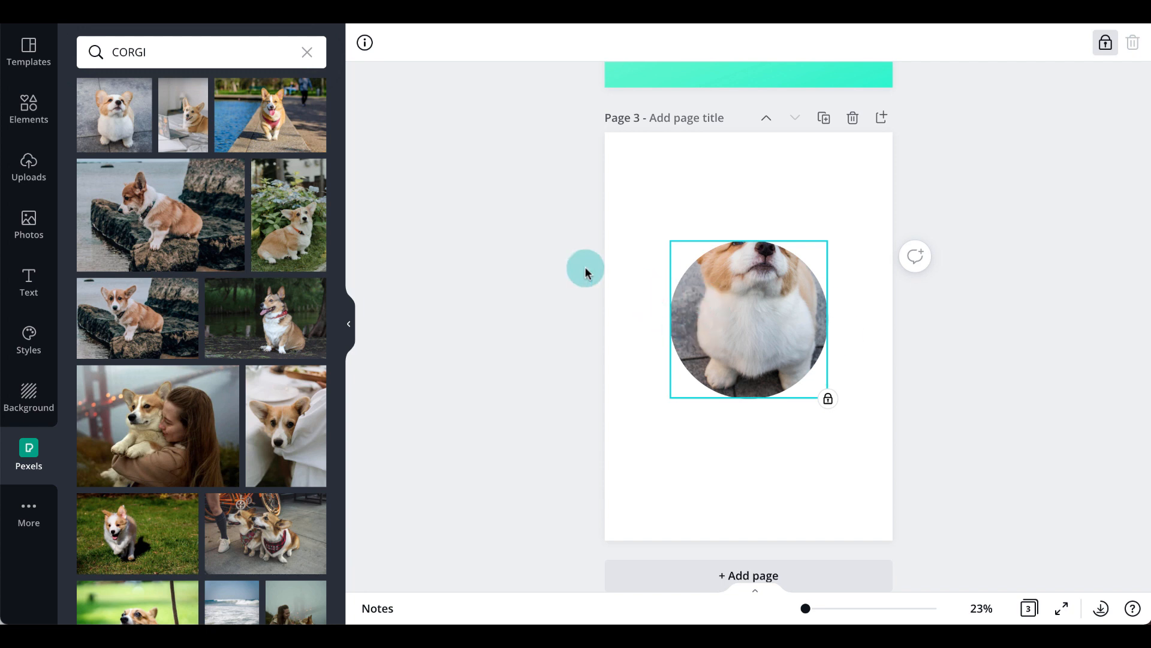
mouse_move(113, 122)
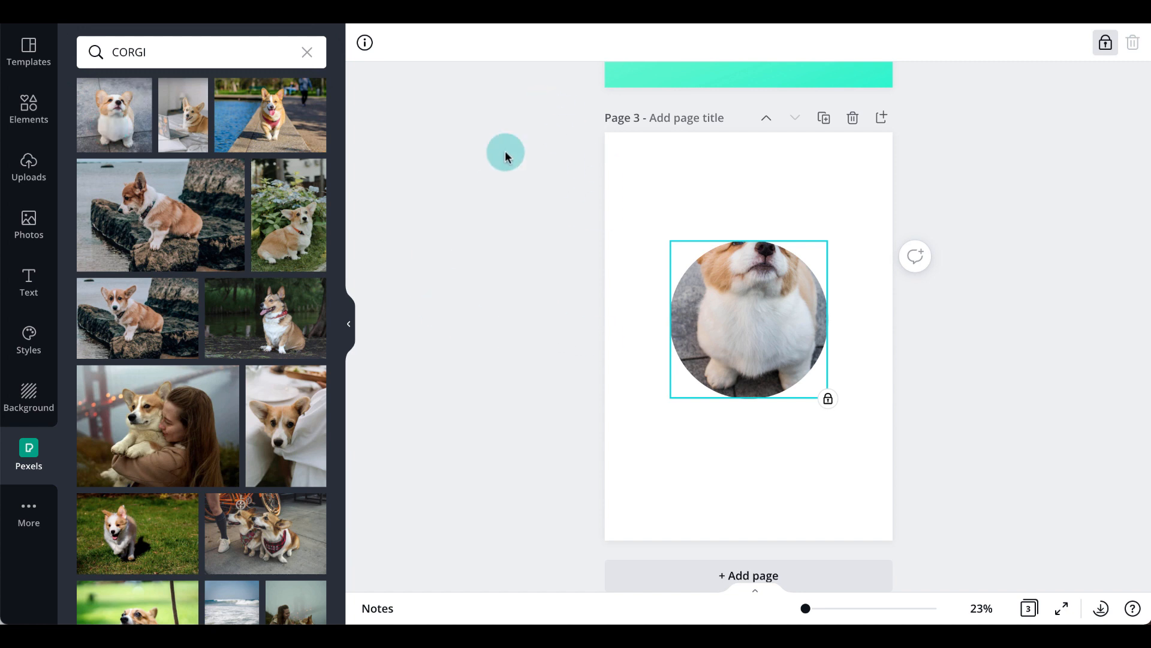
mouse_move(614, 256)
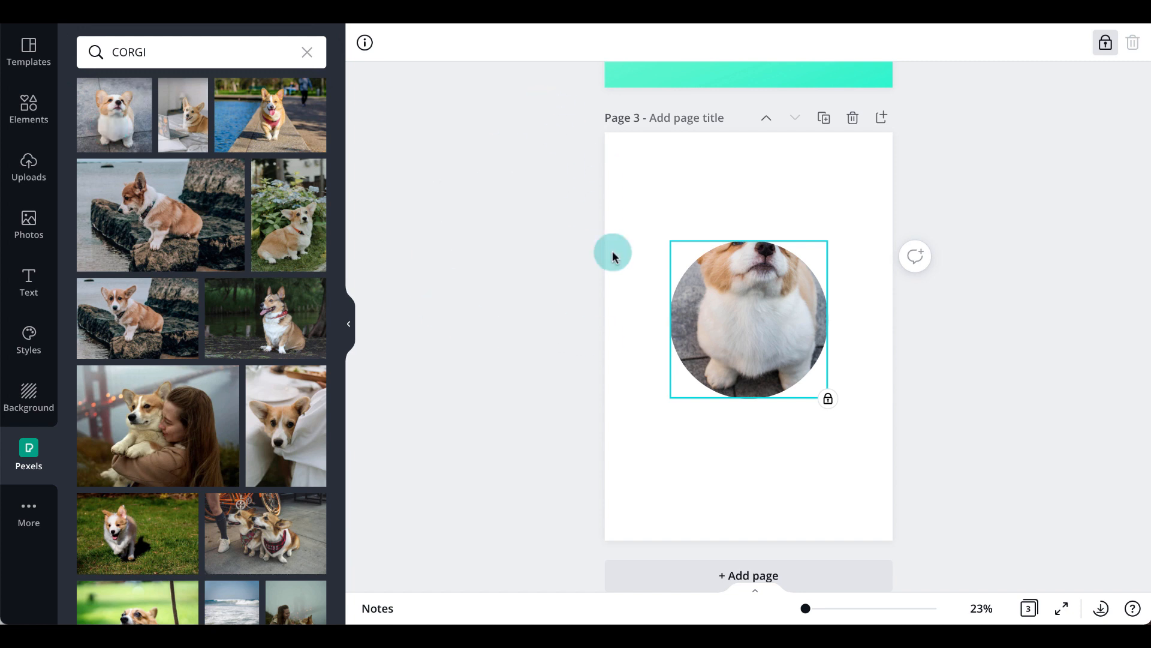
mouse_move(608, 279)
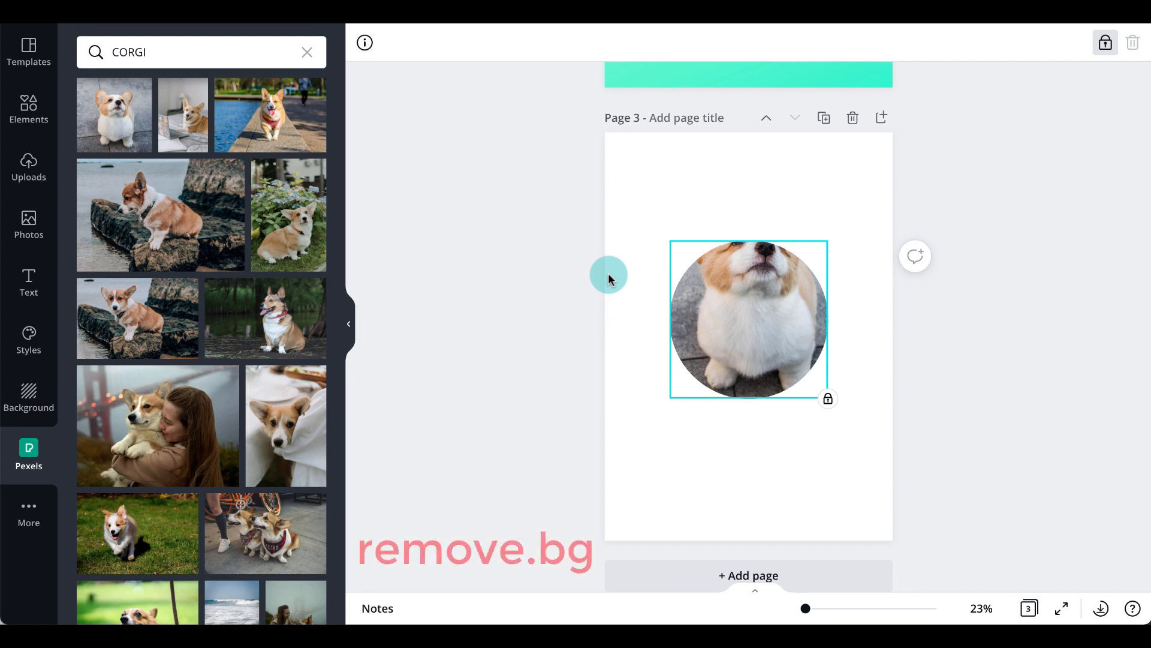
mouse_move(669, 195)
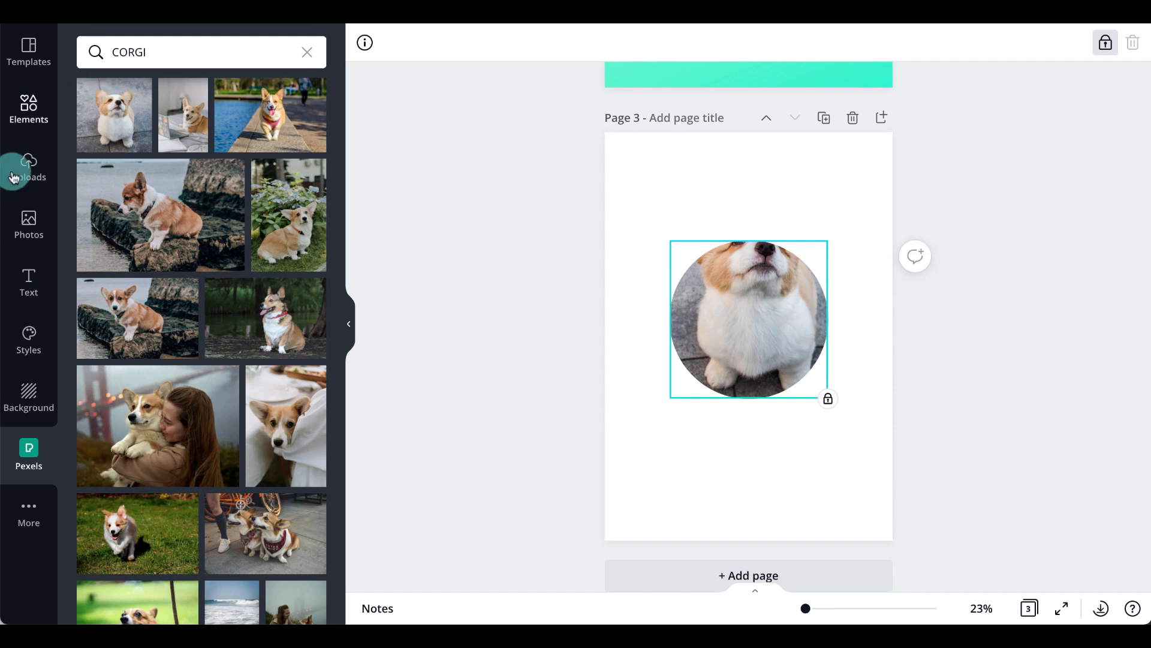
click(29, 171)
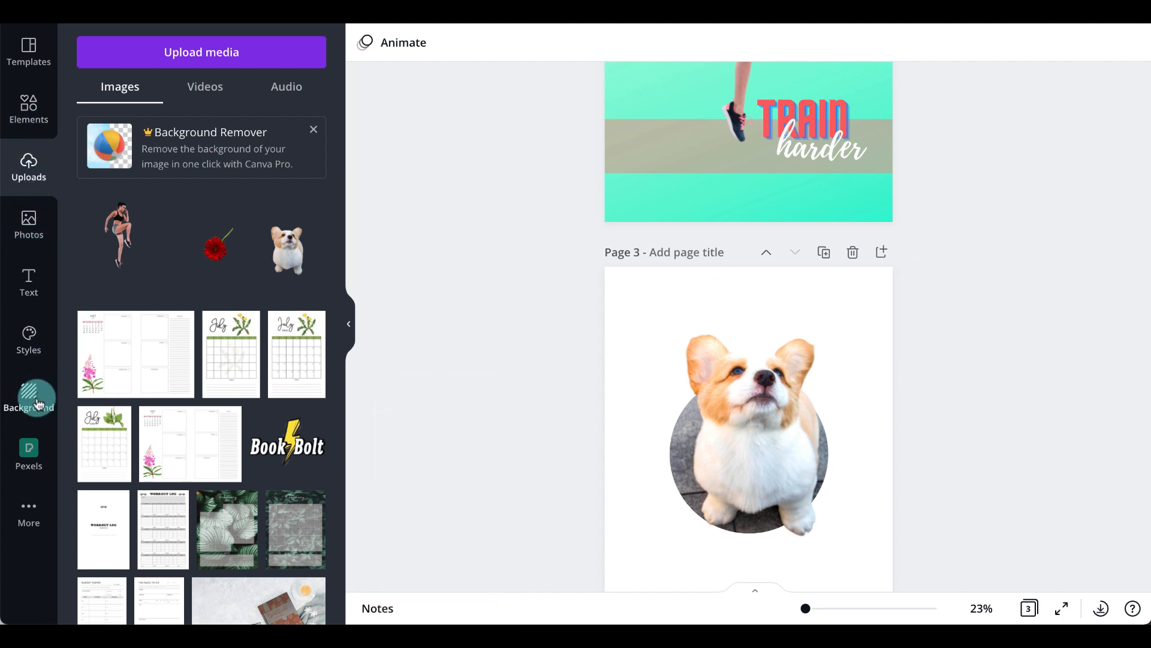
Step: Show the background choices and scroll through the pages to the finished CORGI LOVE poster
click(29, 396)
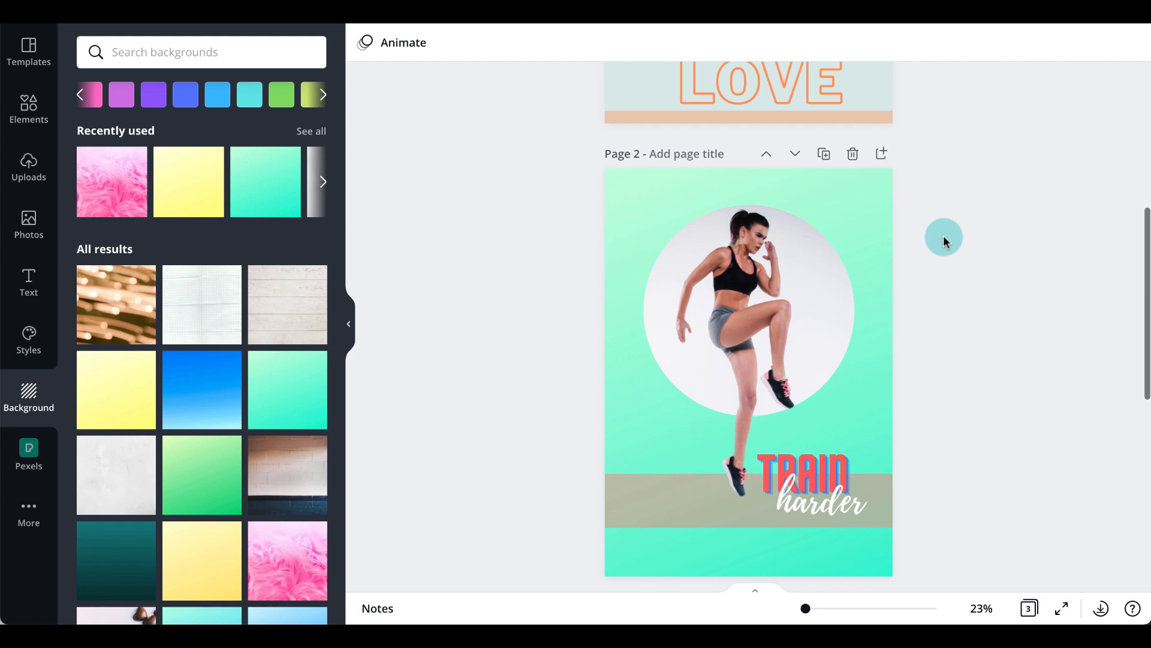
mouse_move(1058, 388)
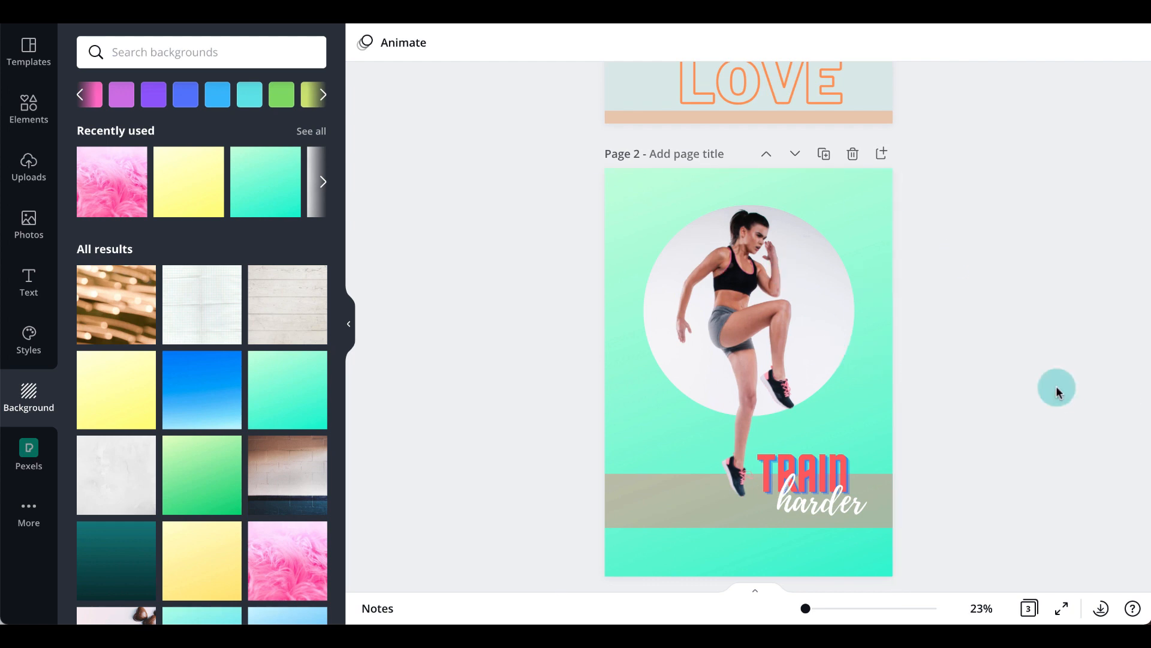
scroll(down, 3)
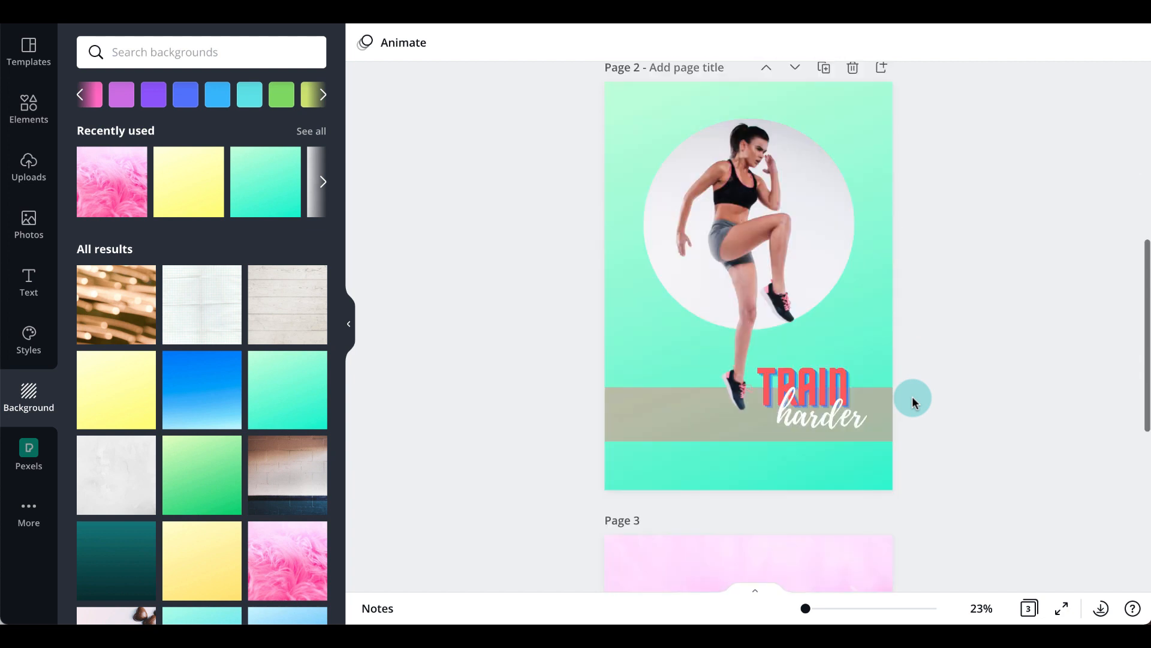
scroll(down, 3)
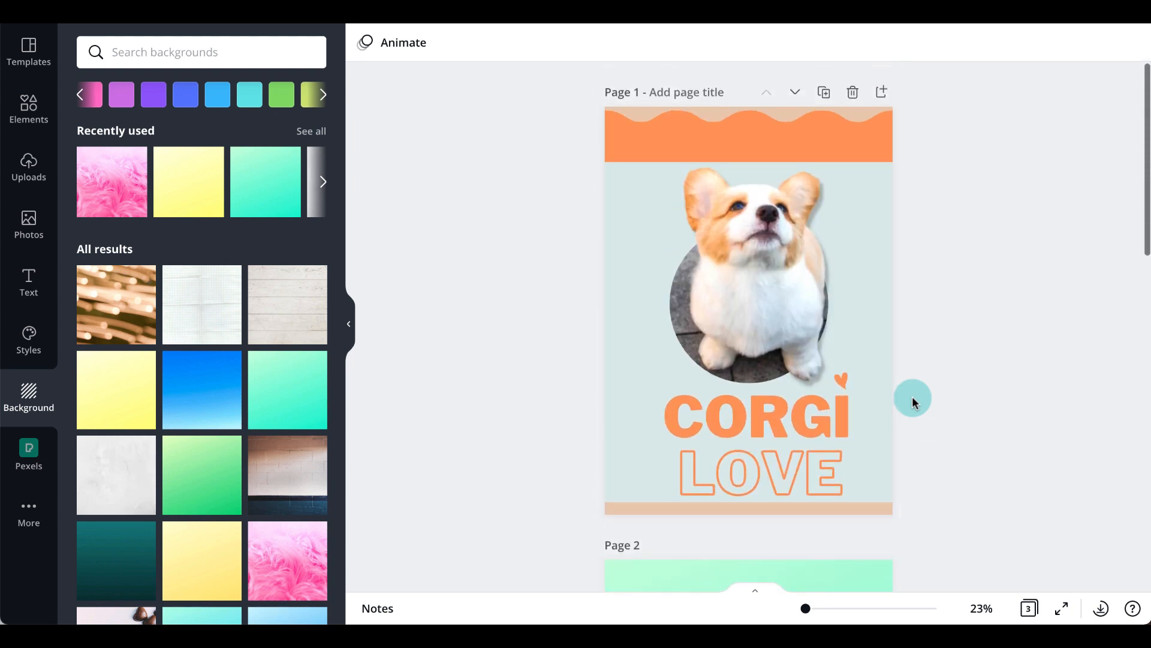
scroll(down, 3)
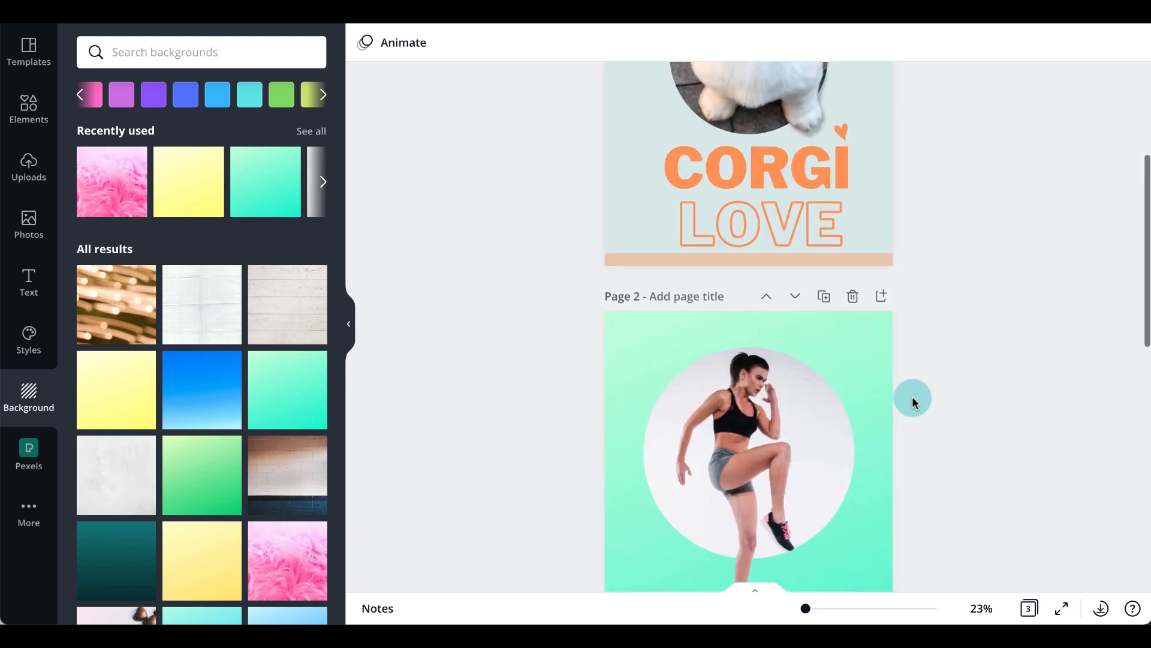